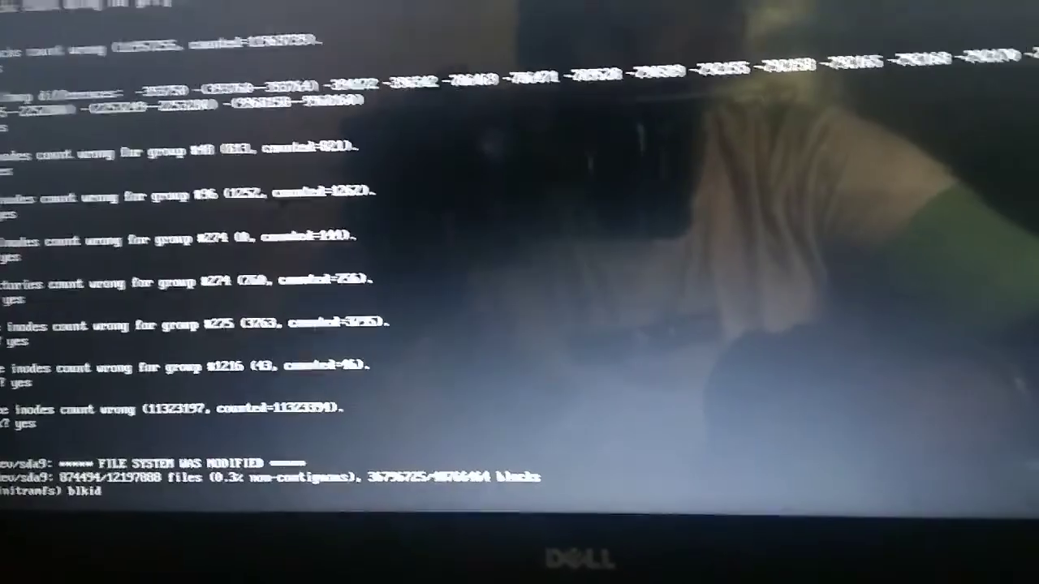
scroll("down", 3)
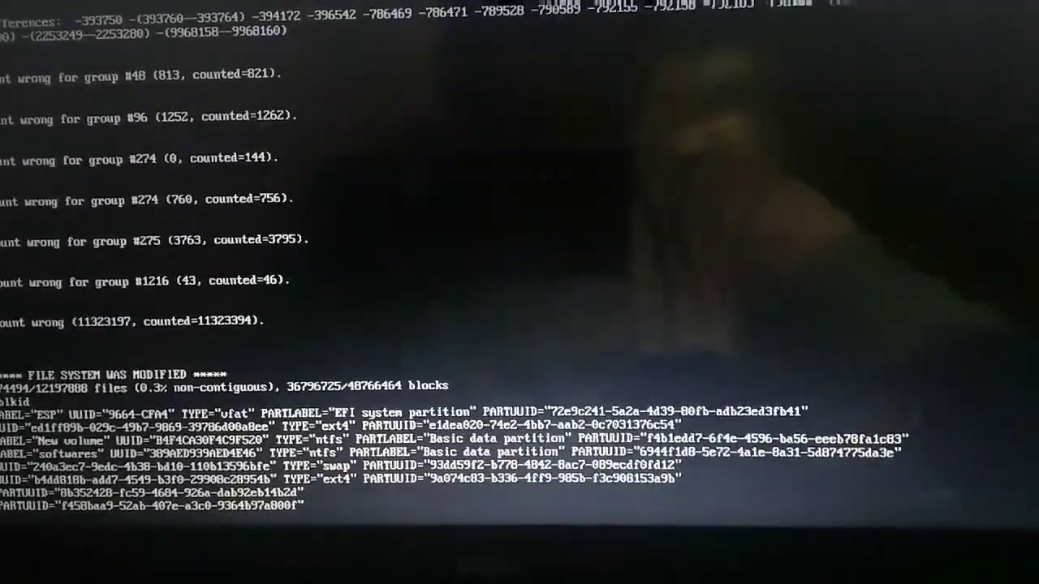